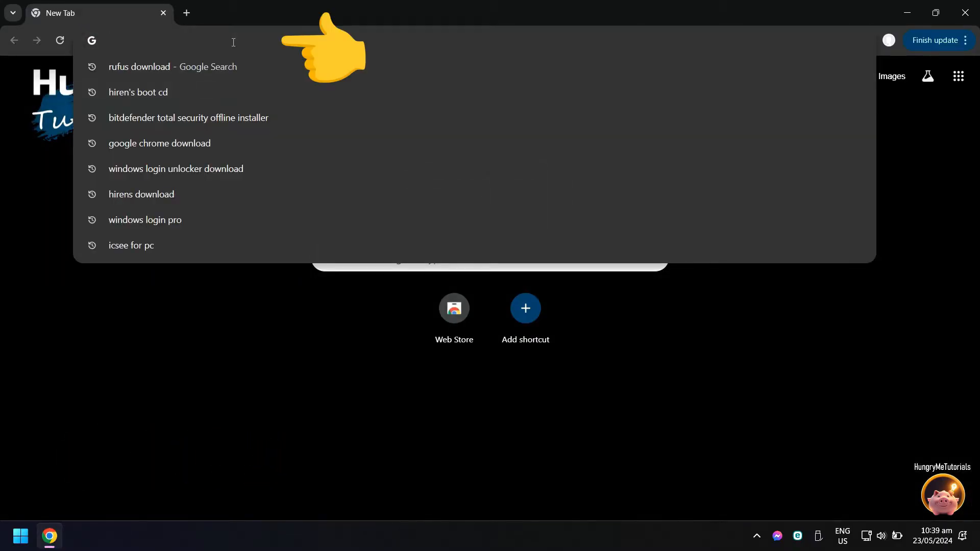
- Search Google for 'bluestacks download' and download BlueStacks 5 from bluestacks.com
type("bluestacks download")
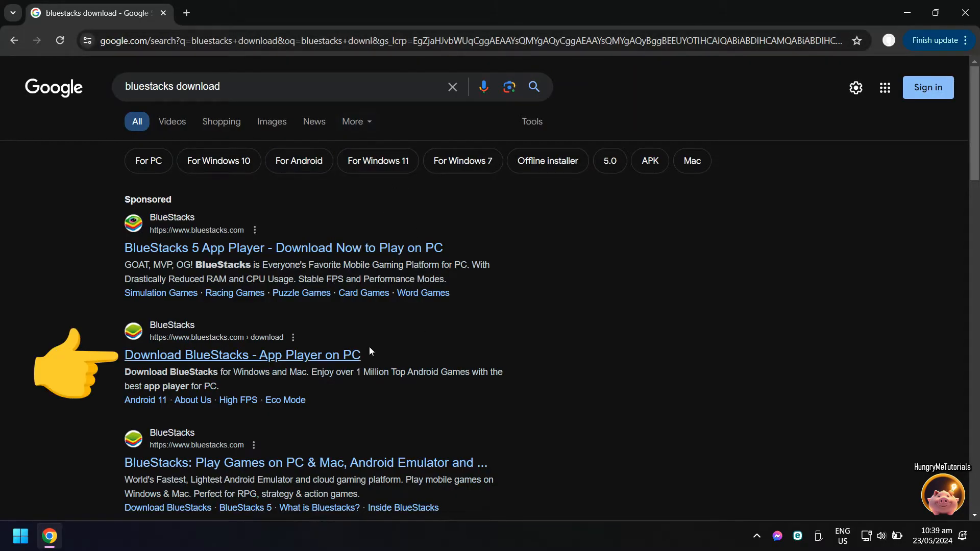
mouse_move(233, 364)
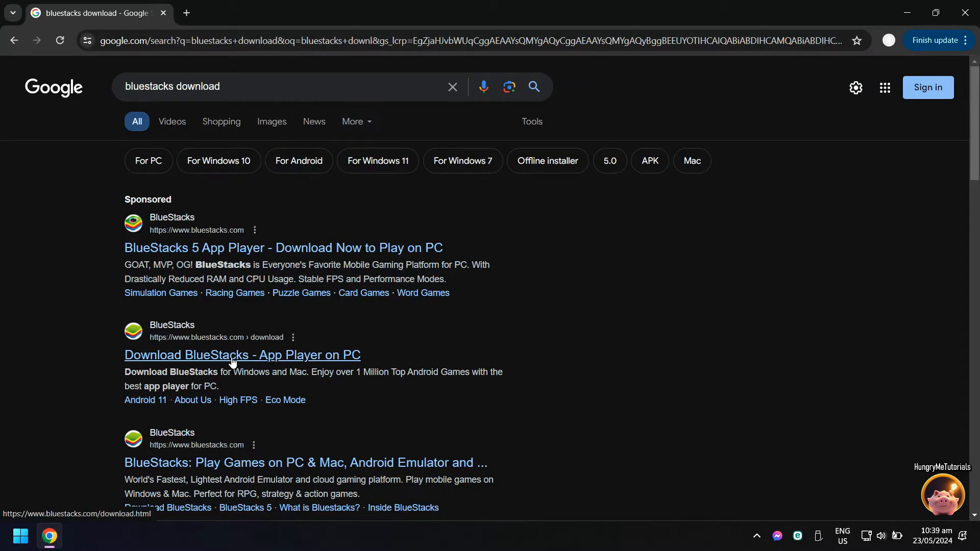
left_click(241, 354)
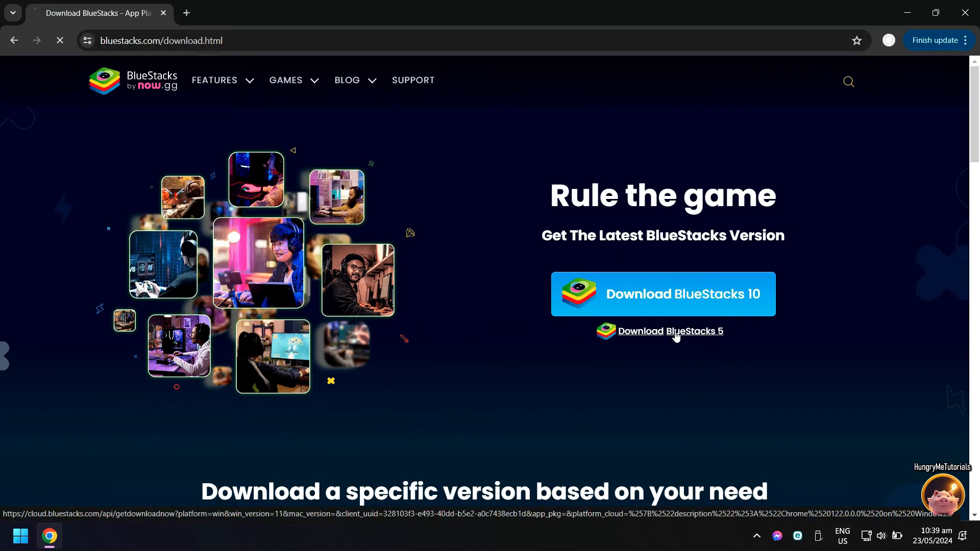
left_click(670, 331)
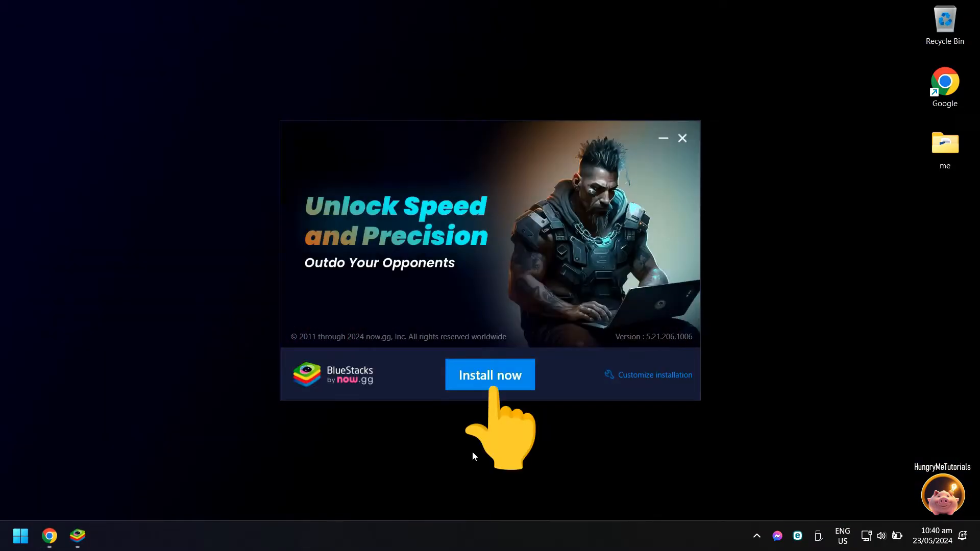
- Start the BlueStacks installation and accept the Terms of Use
left_click(489, 373)
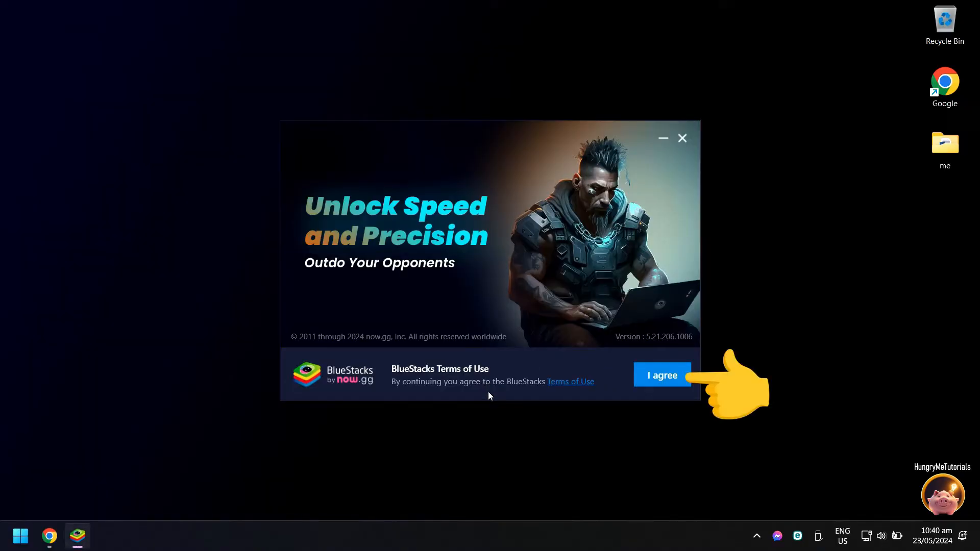
left_click(661, 375)
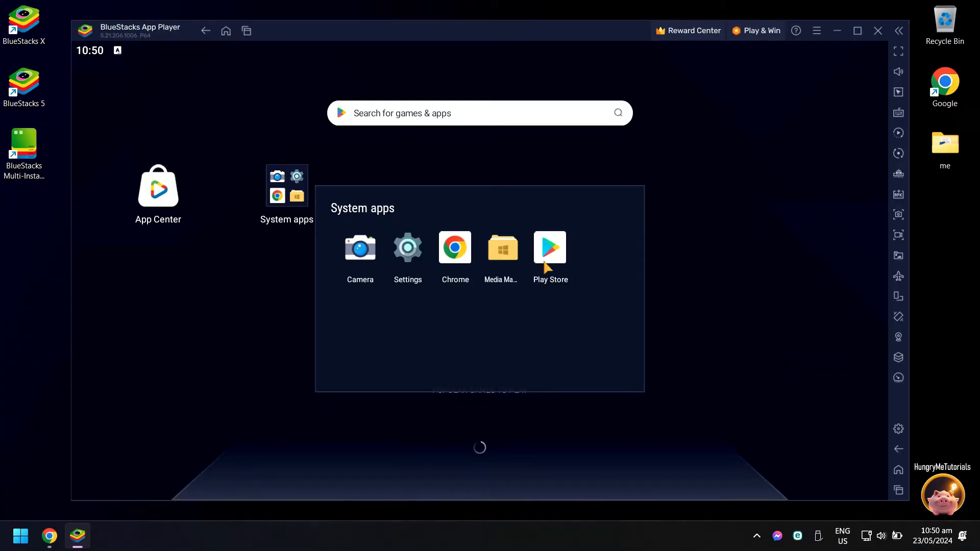
- Launch the Play Store from System apps and begin Google sign-in
left_click(550, 246)
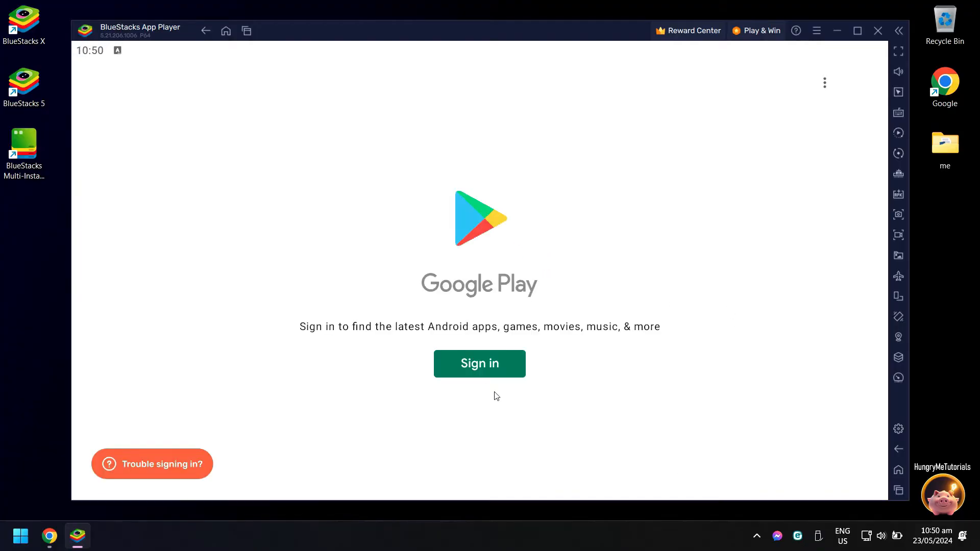
left_click(479, 363)
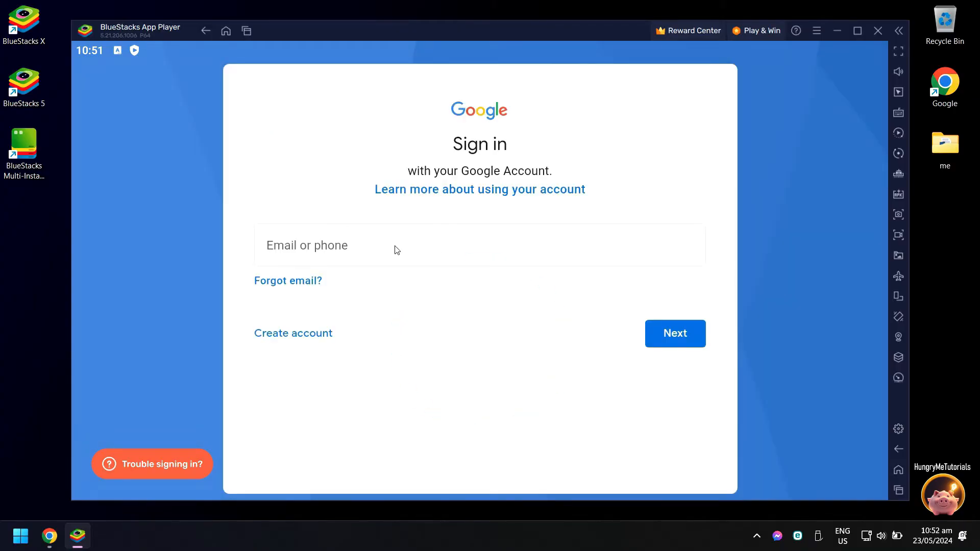
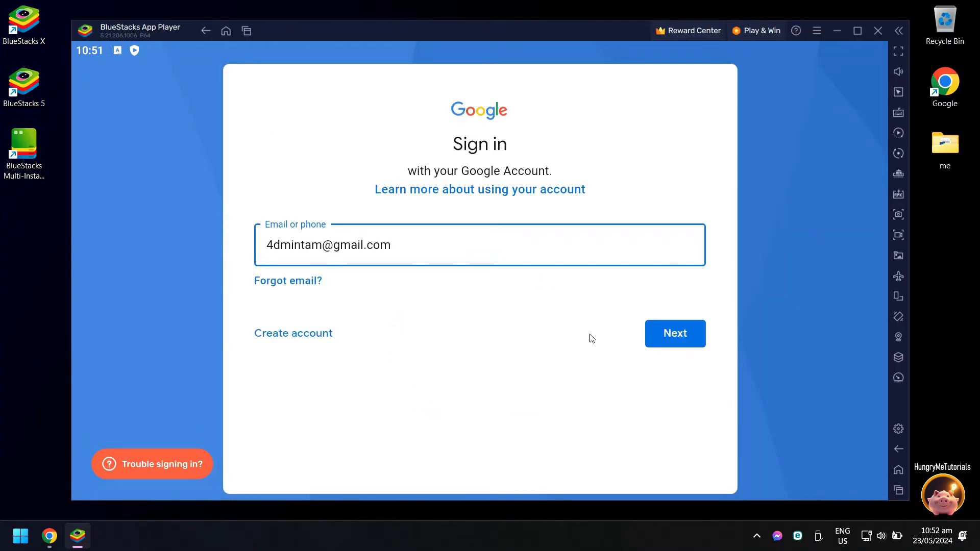
left_click(674, 333)
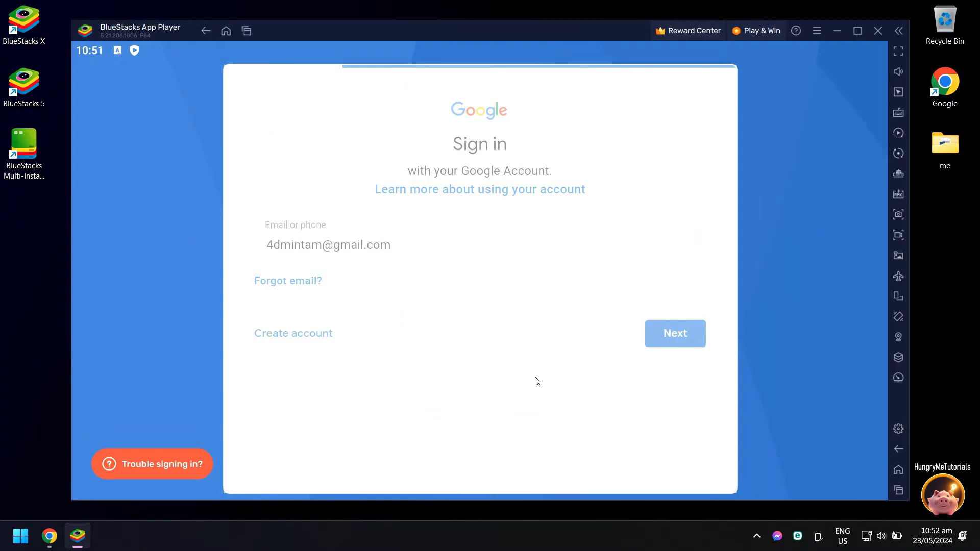
left_click(674, 333)
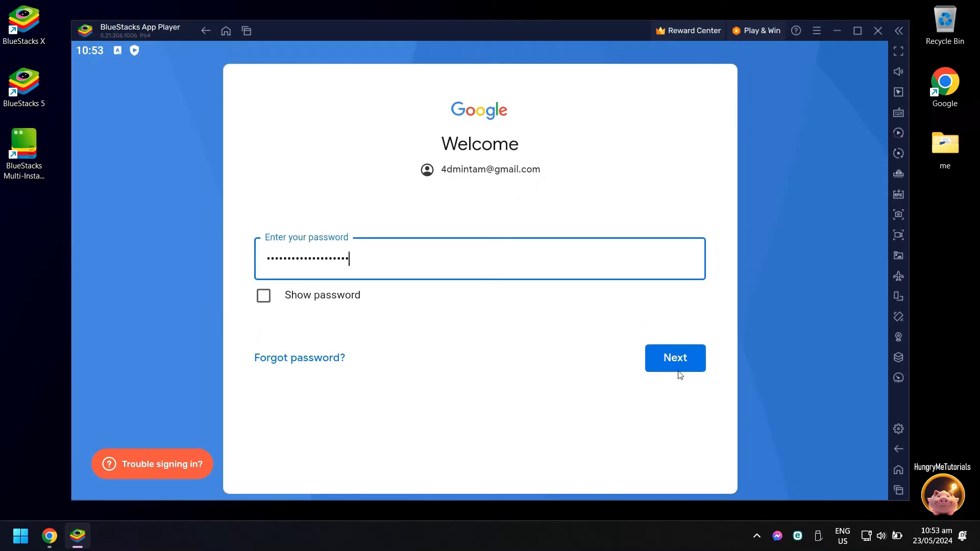
left_click(673, 358)
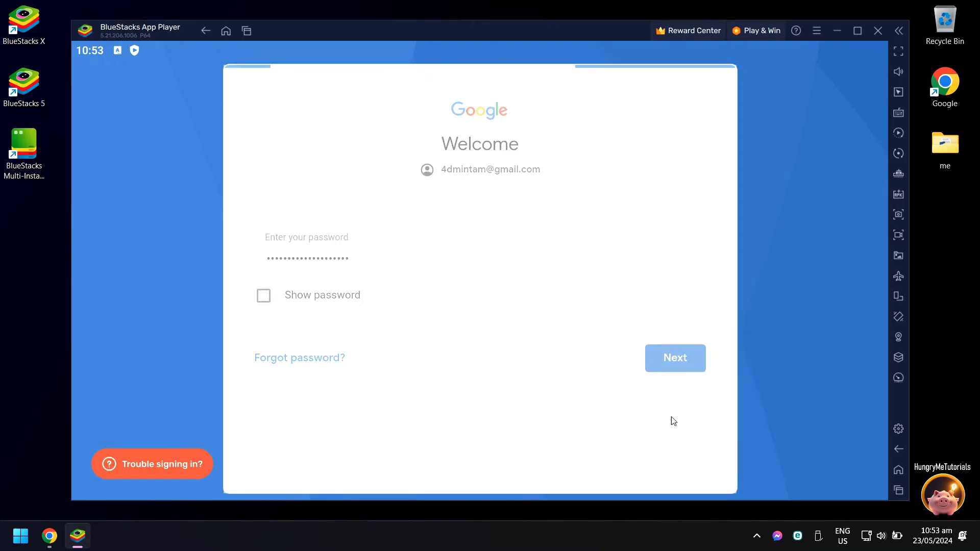
left_click(674, 357)
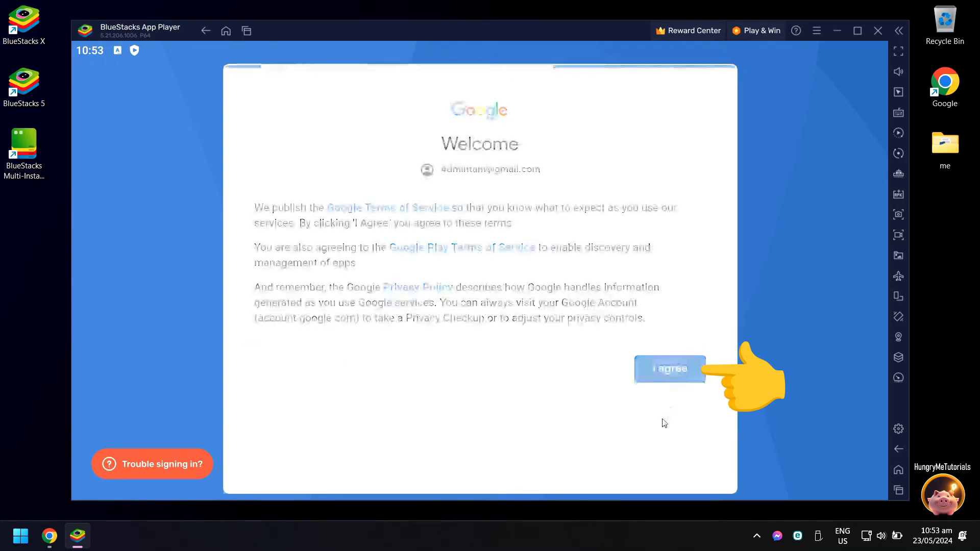
- Agree to Google's terms of service and accept the Google services settings
left_click(668, 368)
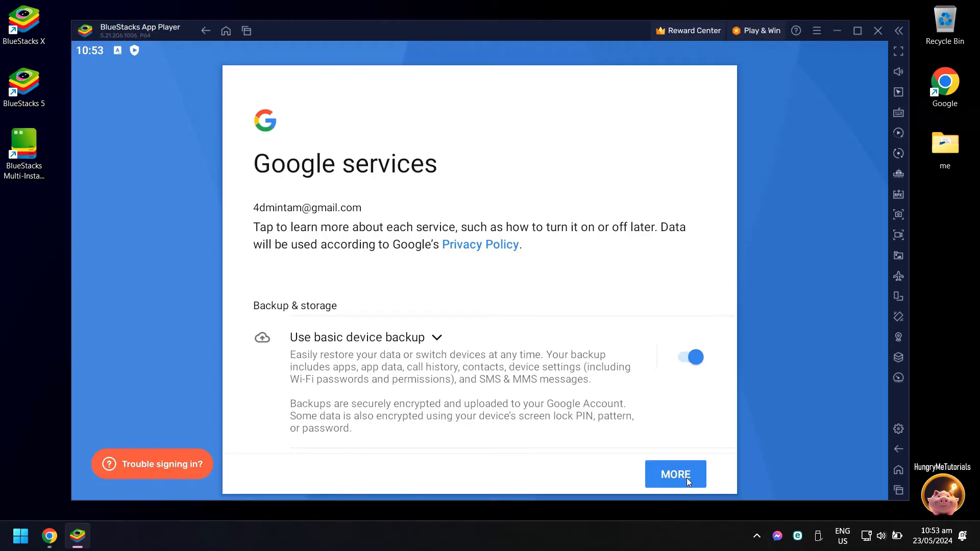
left_click(675, 474)
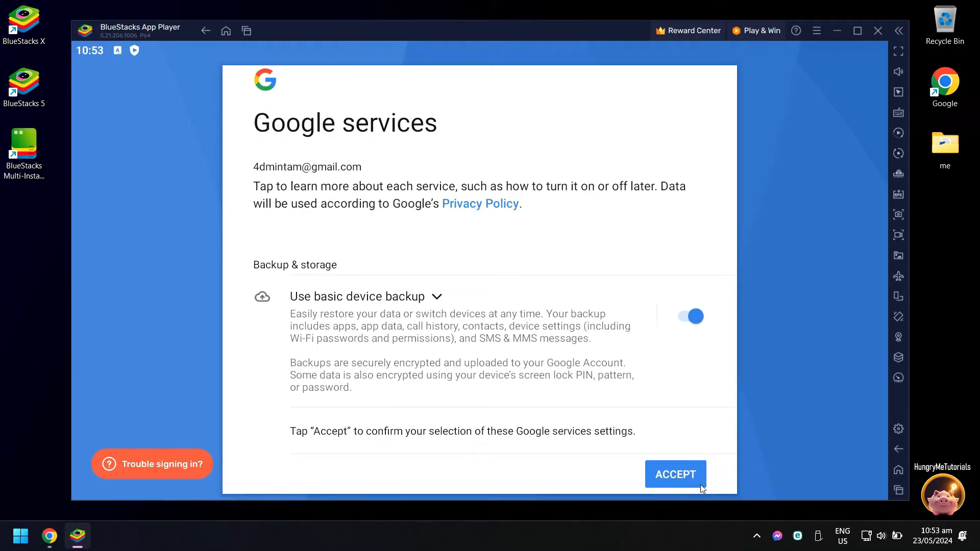
left_click(675, 473)
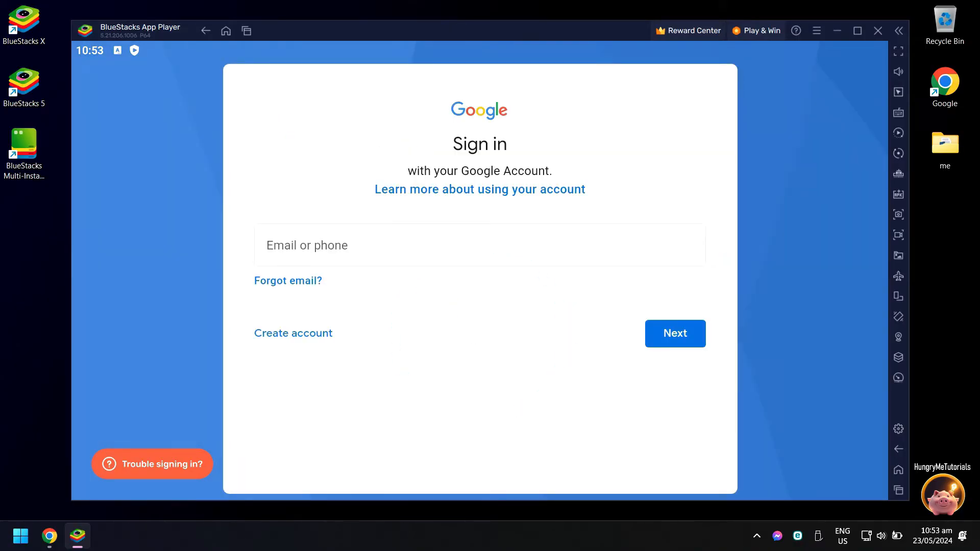
mouse_move(898, 492)
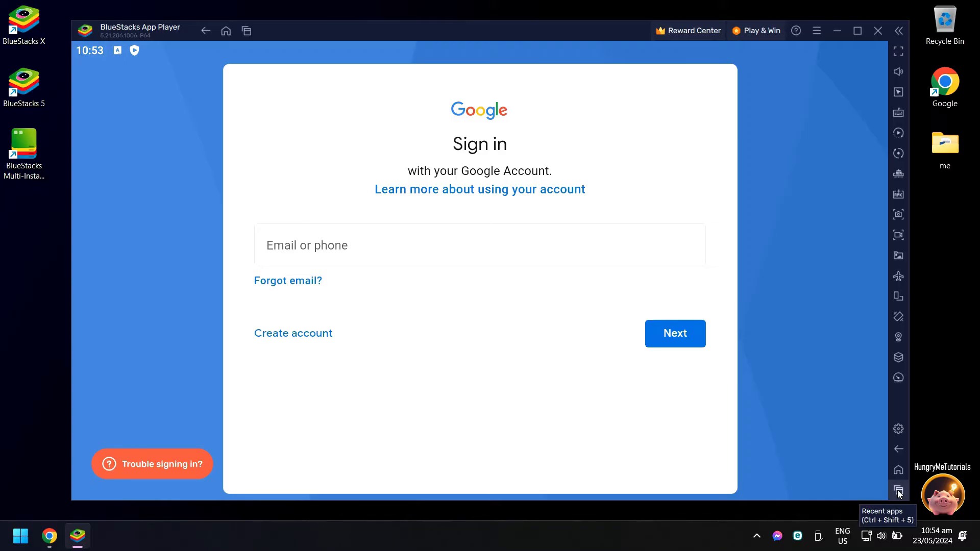
- Close the stale Play Store sign-in card from Recent apps and relaunch the Play Store
left_click(898, 491)
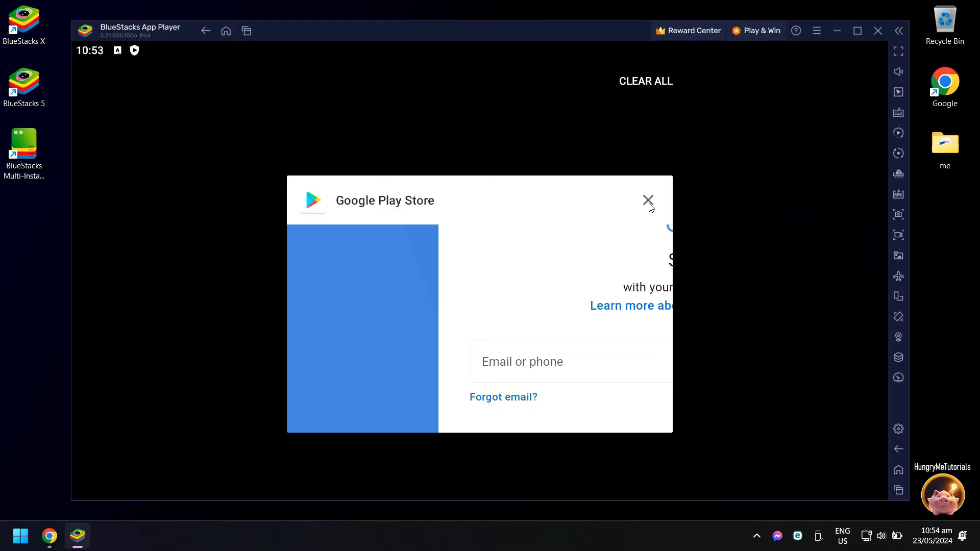
left_click(648, 200)
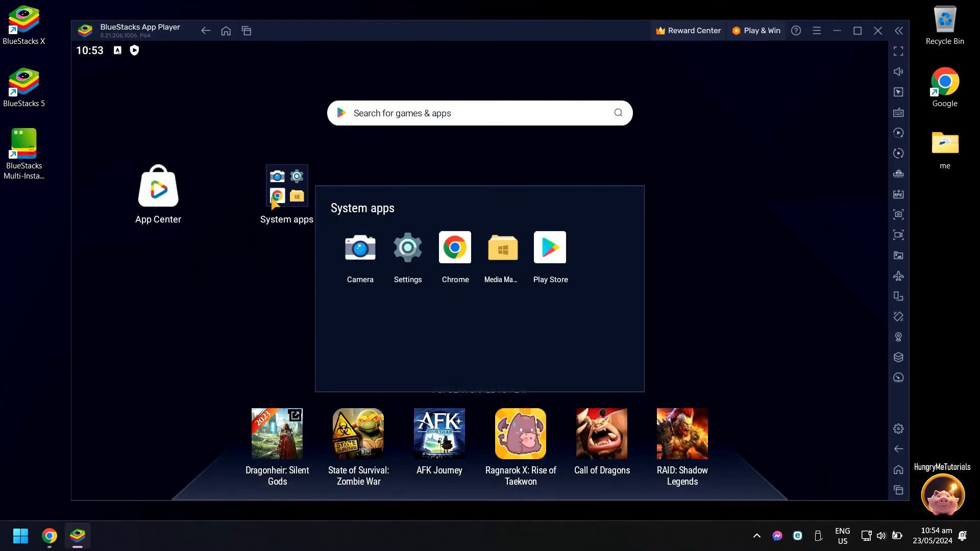
left_click(549, 247)
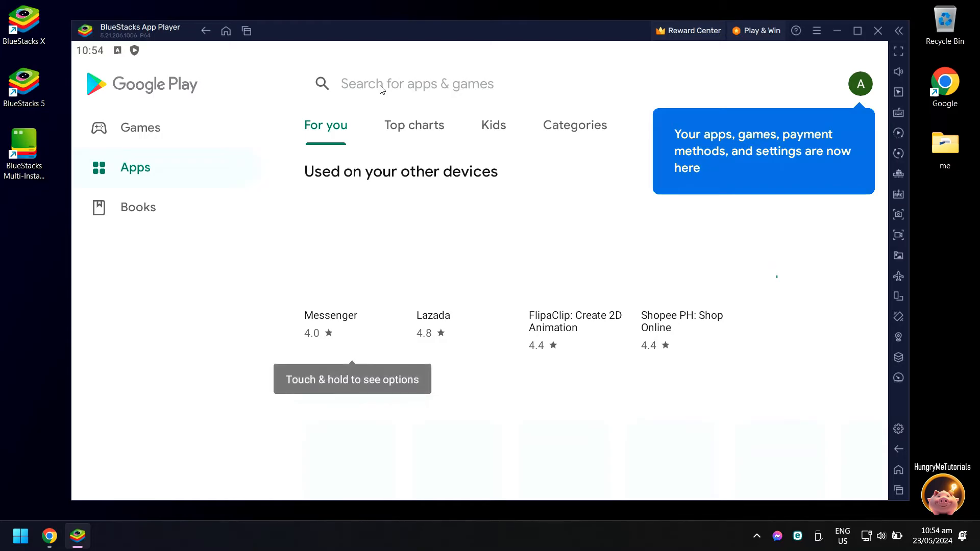
- Search the Play Store for 'mi home', install Mi Home, and open it
left_click(417, 83)
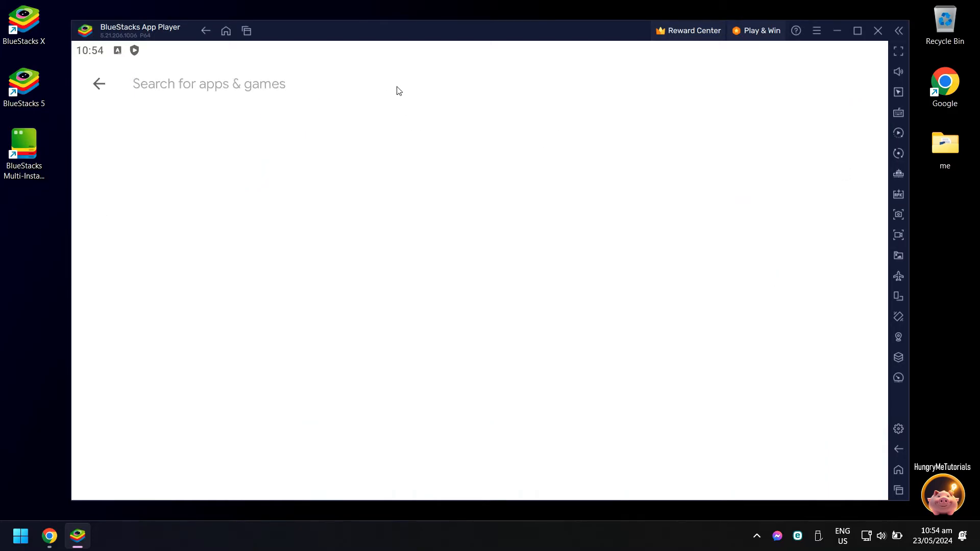
type("mi home")
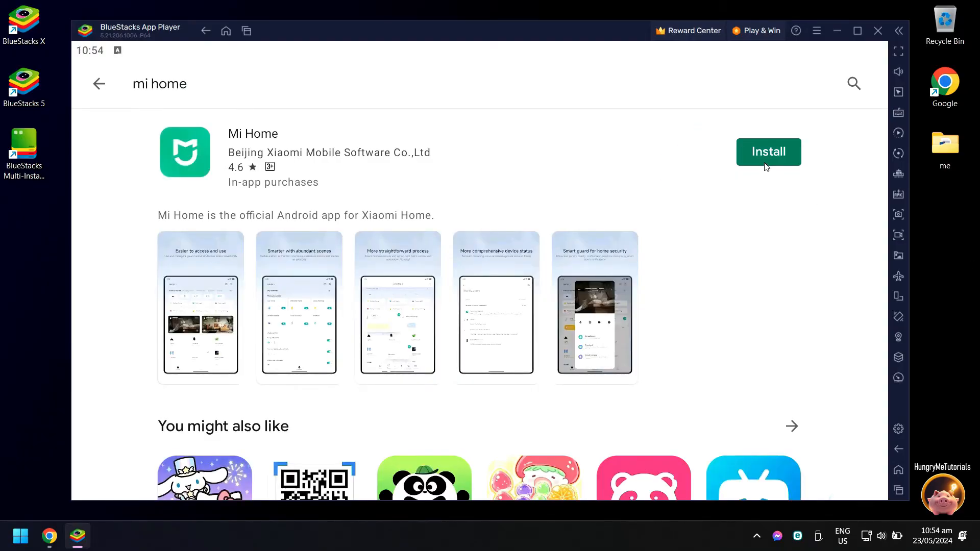
left_click(768, 151)
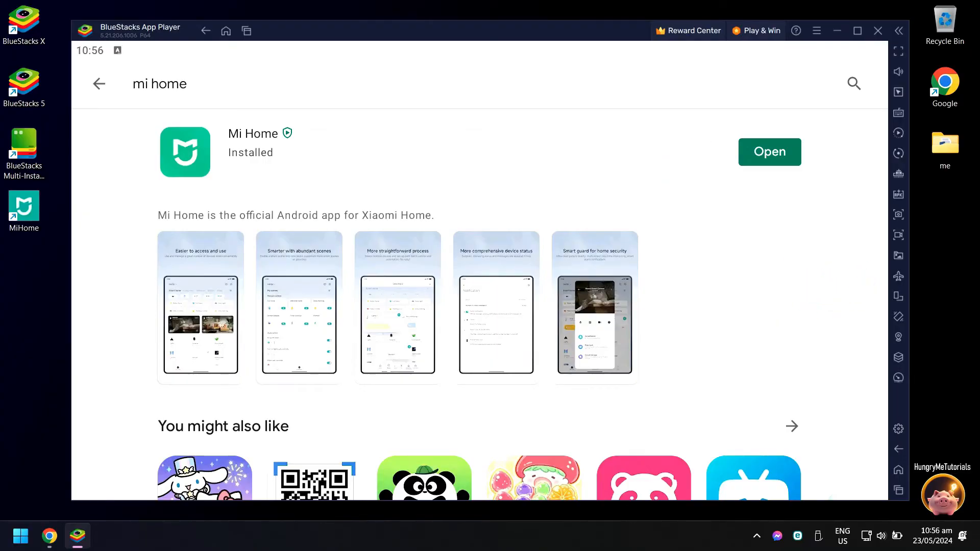
left_click(769, 152)
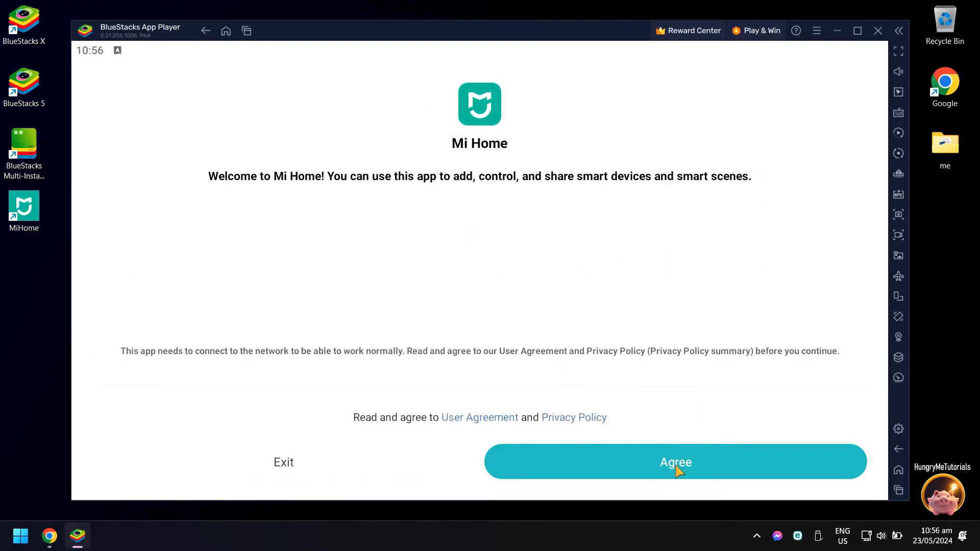
- Agree to Mi Home's user agreement and join the User Experience Program
left_click(675, 461)
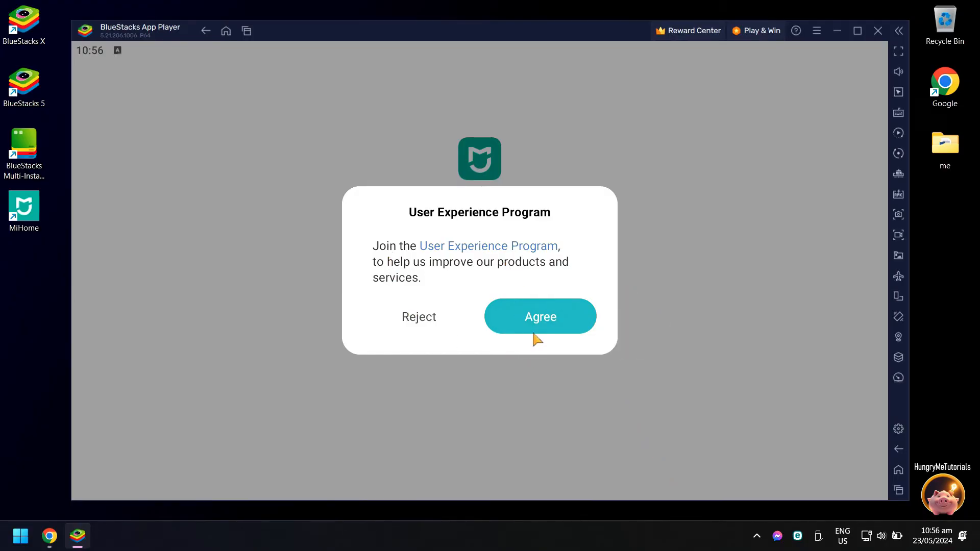
left_click(539, 316)
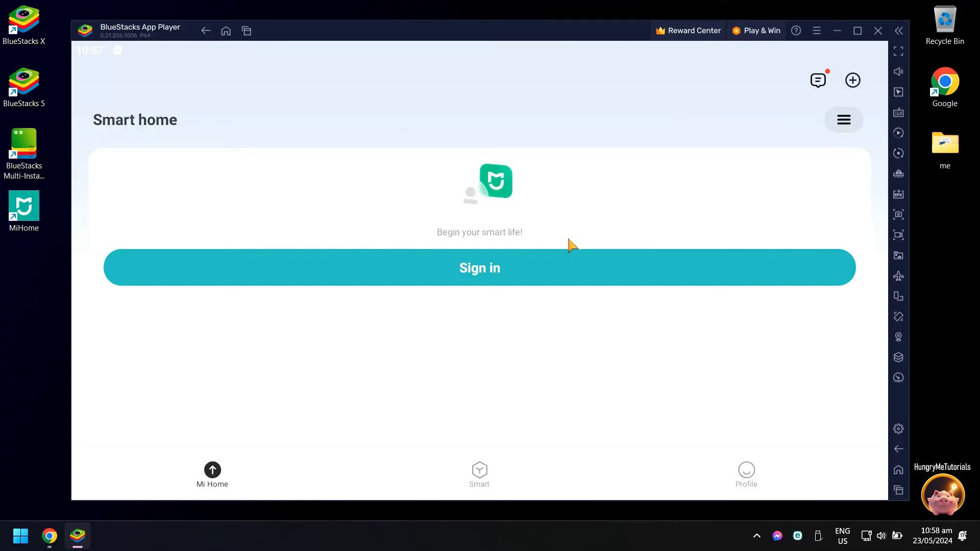
- Open the Xiaomi account sign-in page and submit the account credentials
left_click(479, 267)
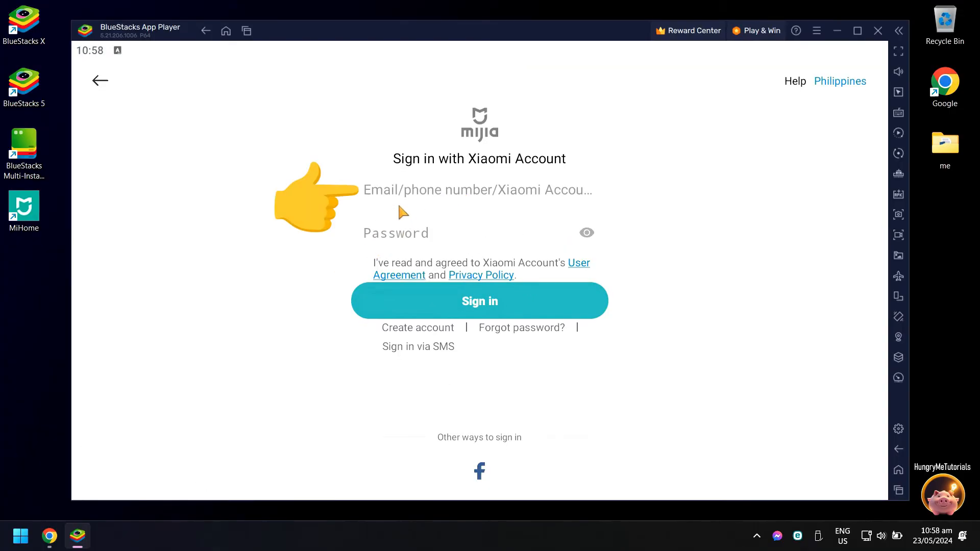
mouse_move(384, 253)
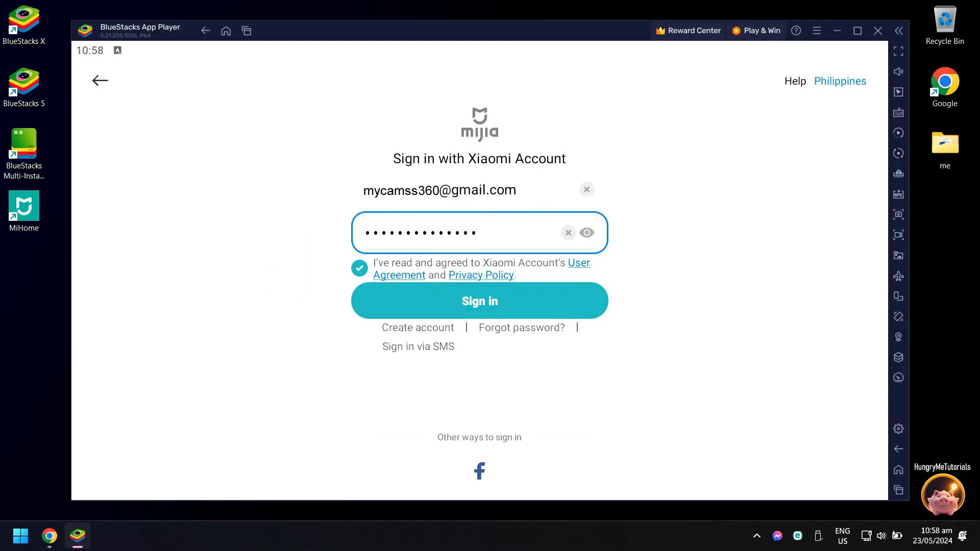
left_click(479, 300)
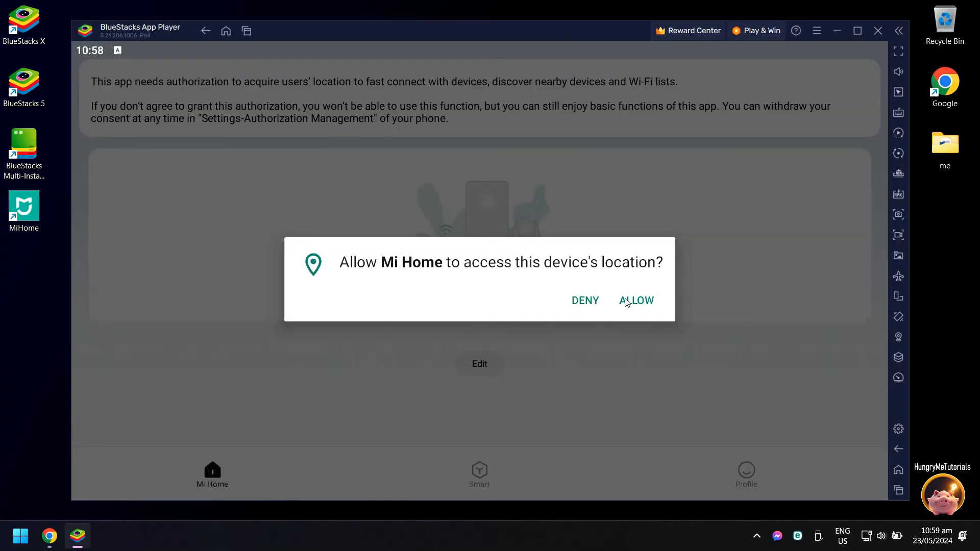
- Allow Mi Home to access the device location
left_click(636, 301)
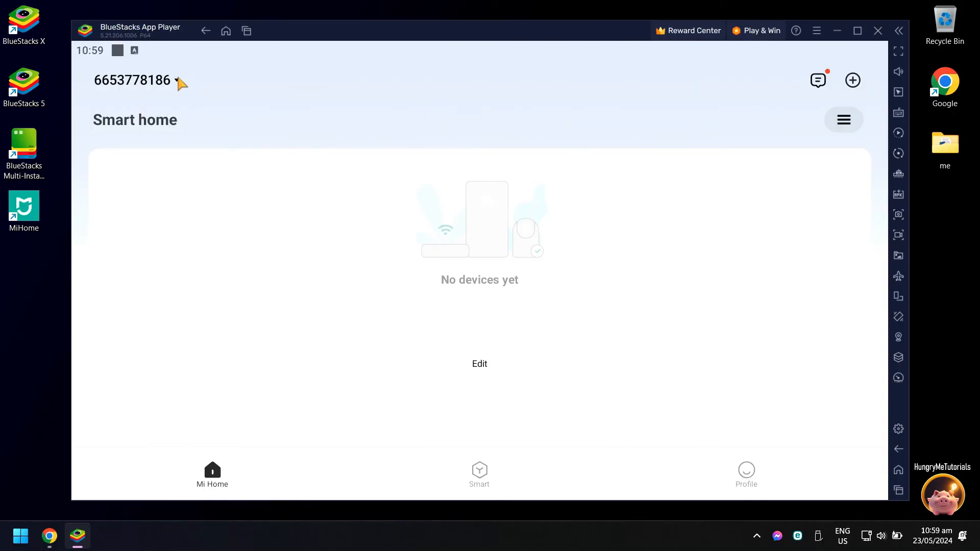
- Switch to the 'test' home and open the labas Mi 360 camera card
left_click(131, 80)
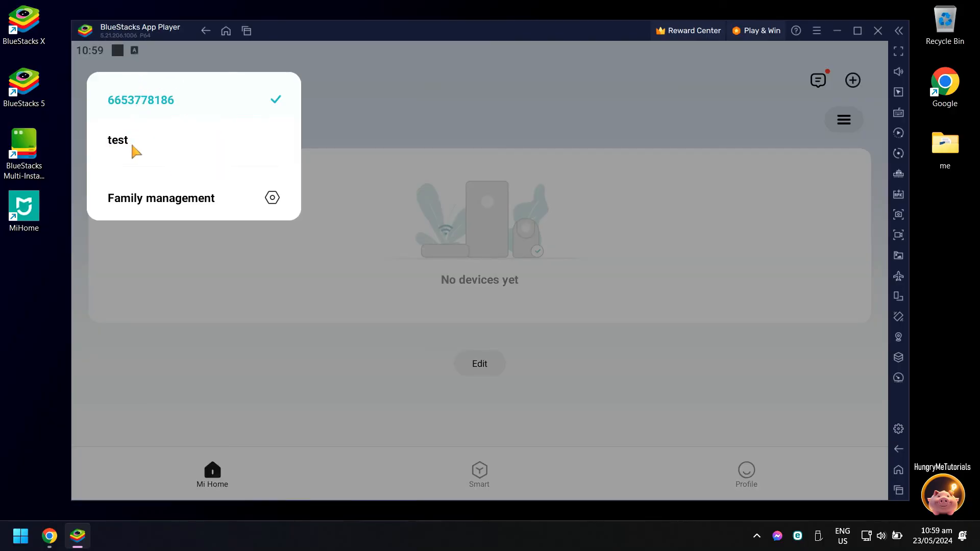
left_click(118, 140)
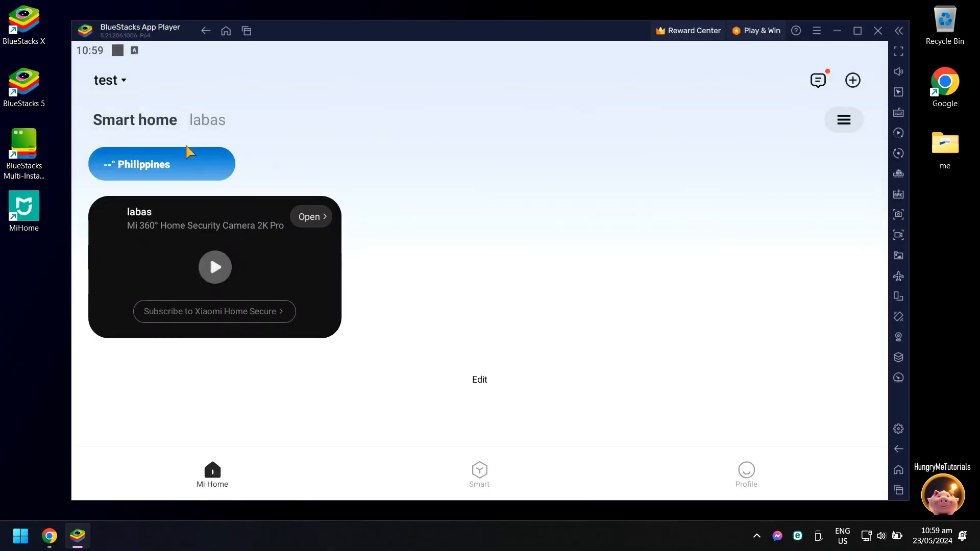
left_click(311, 217)
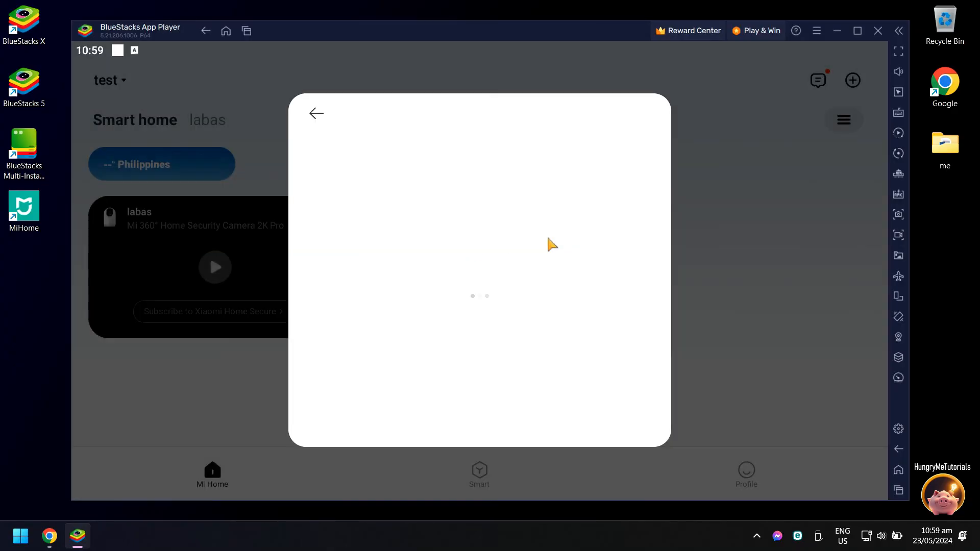